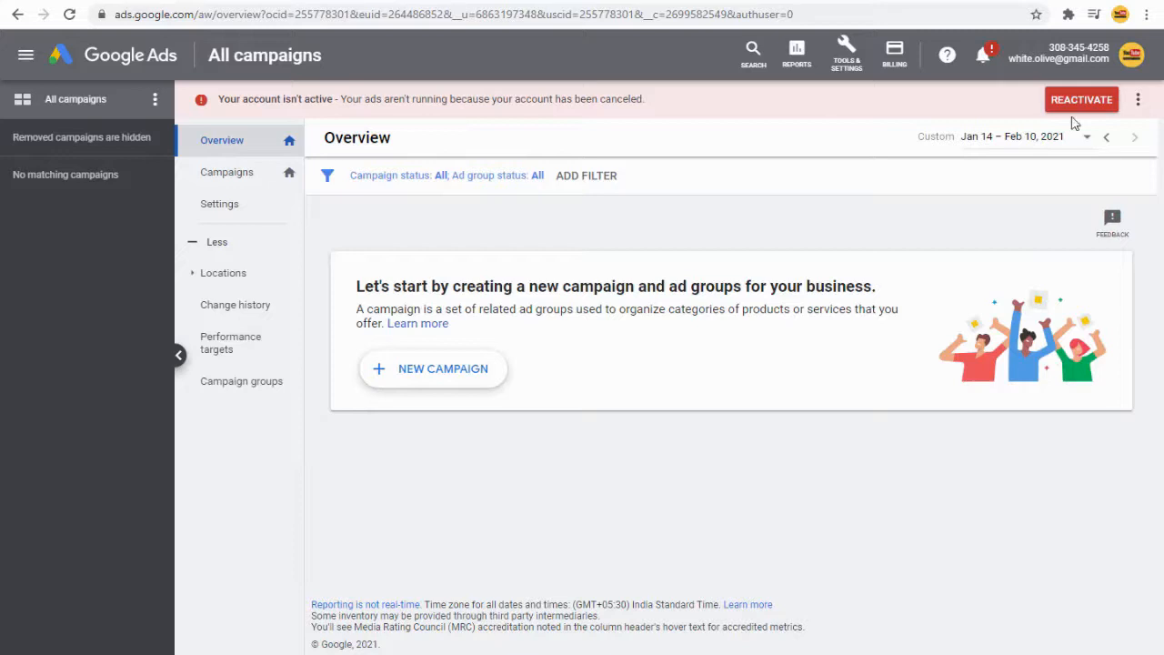
mouse_move(1073, 109)
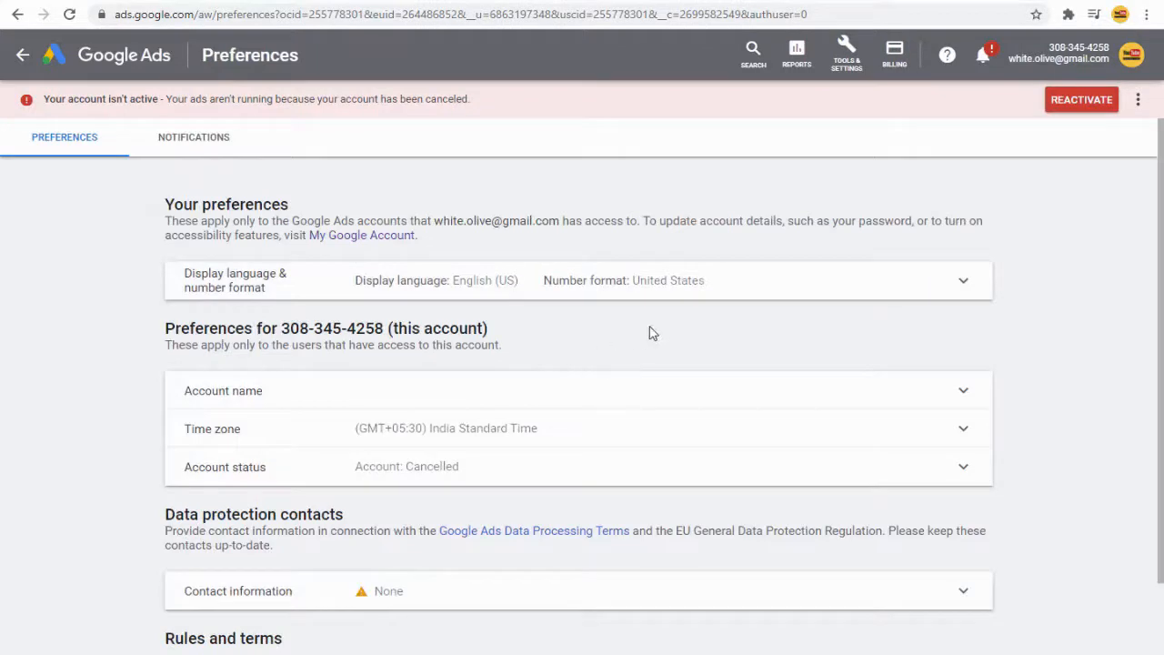
mouse_move(845, 55)
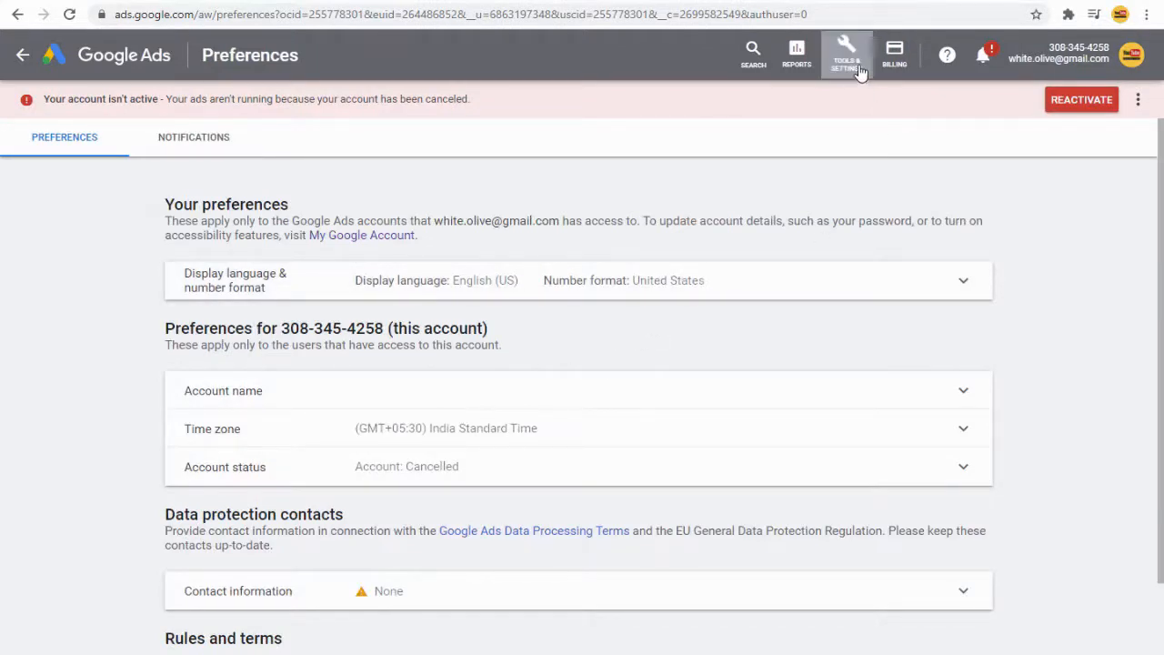
Go to the account Preferences page via Tools & Settings to view the cancelled account status
left_click(845, 55)
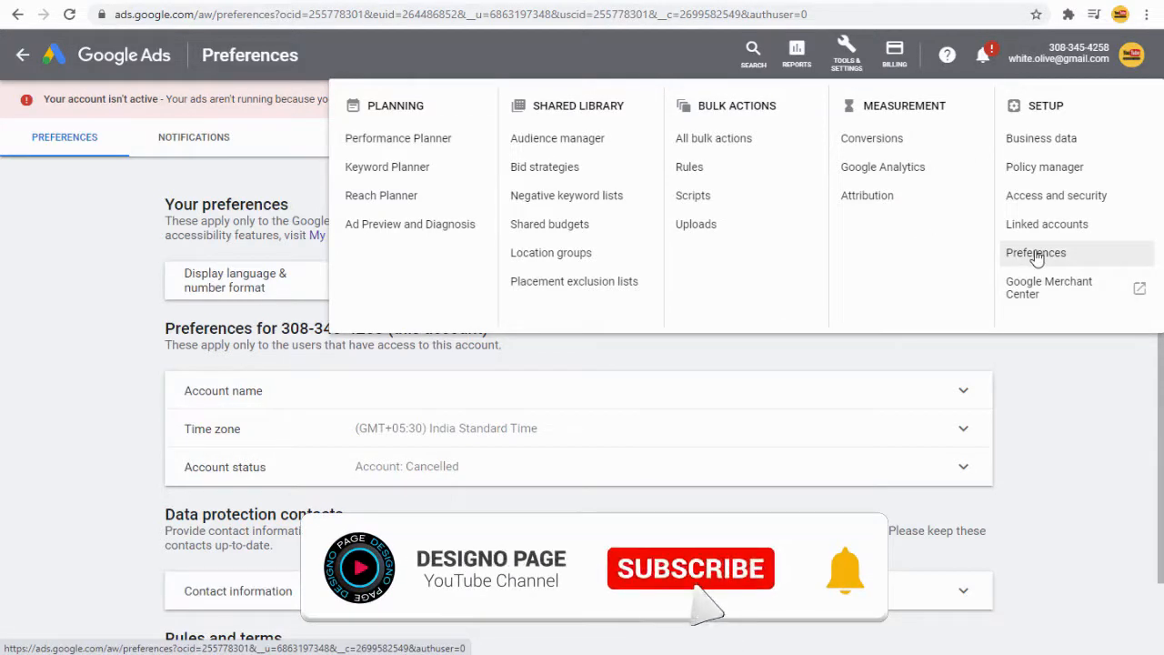
left_click(691, 567)
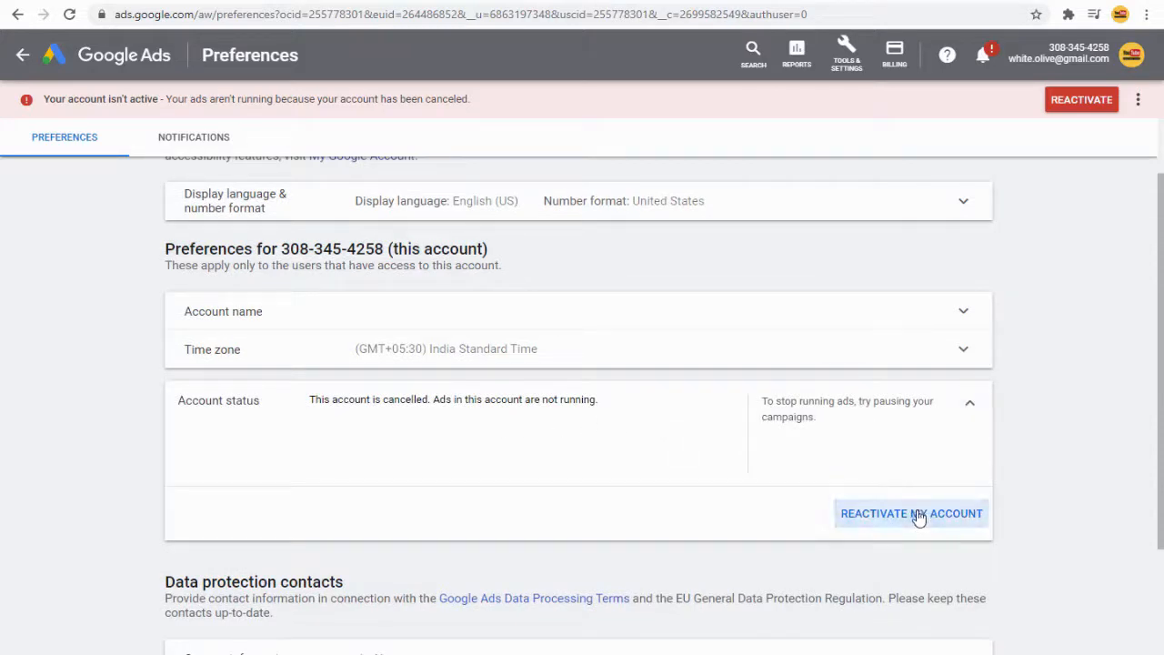
Reactivate the cancelled account so its status reads 'Your account is active'
left_click(911, 513)
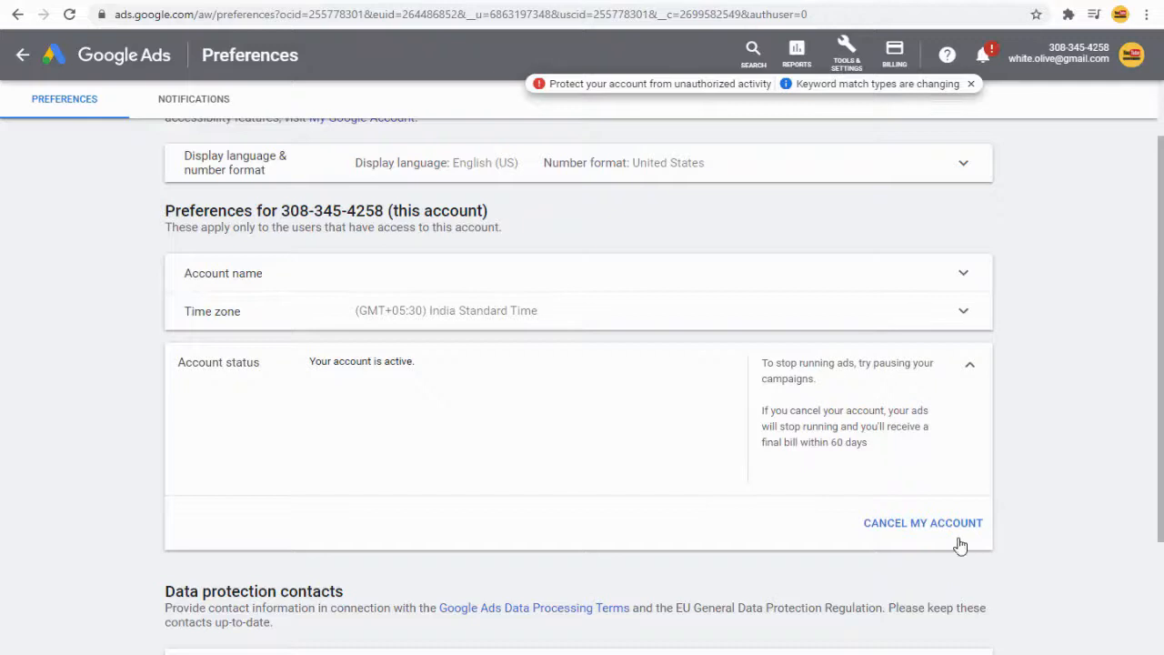
mouse_move(142, 432)
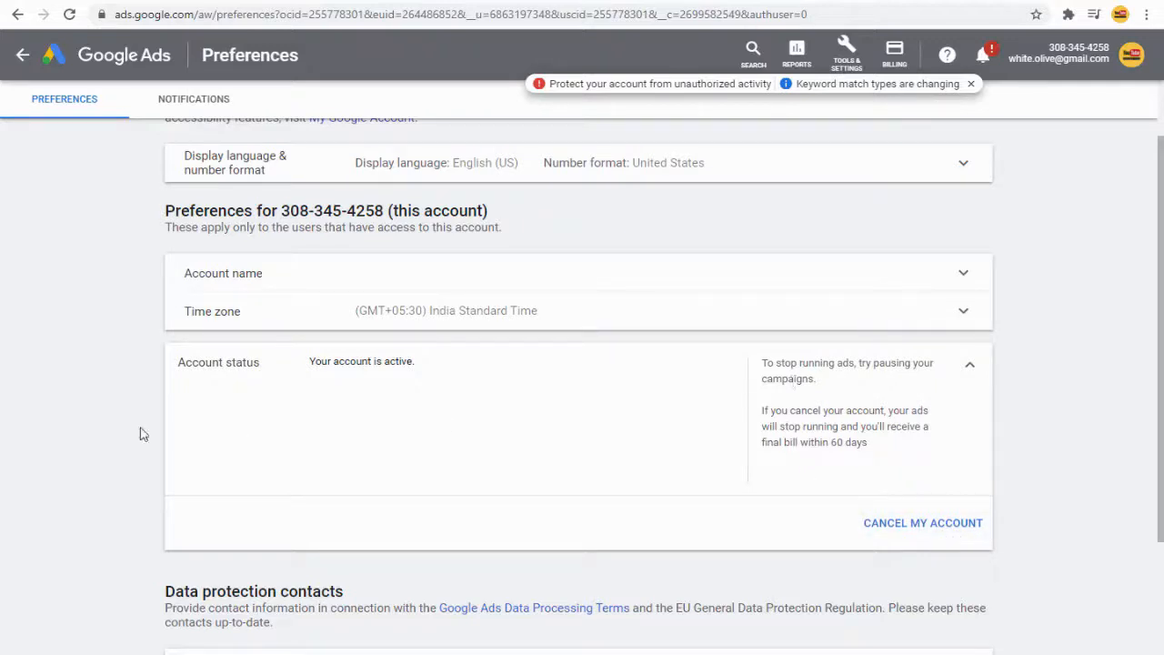
mouse_move(455, 373)
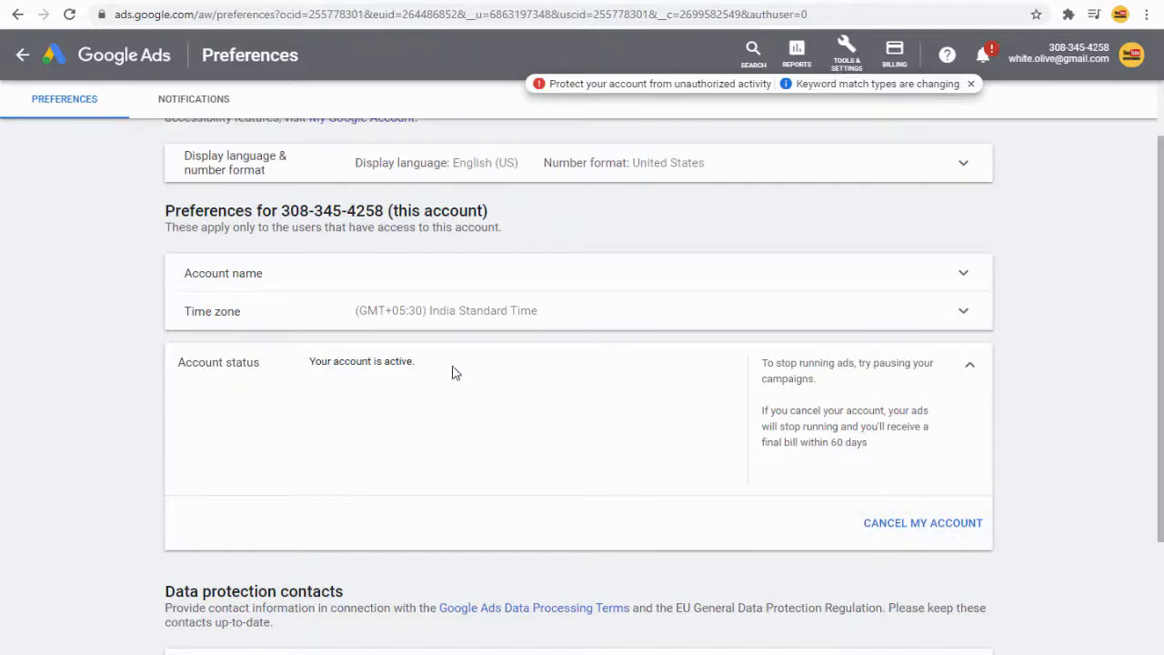